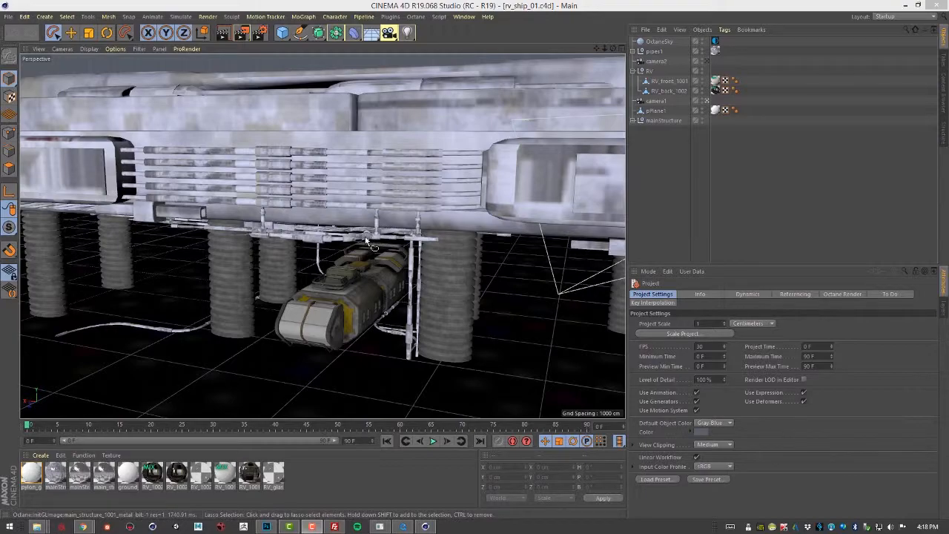
mouse_move(415, 16)
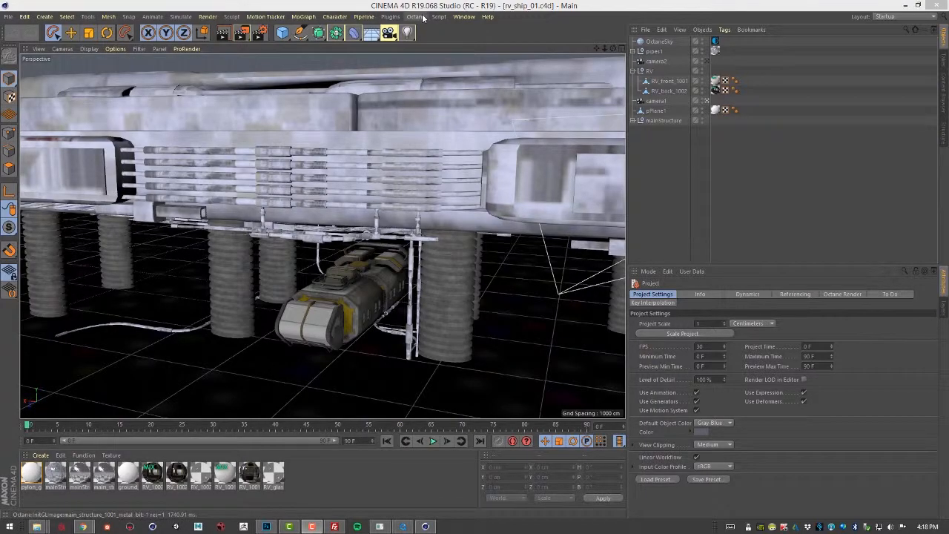
Start the Octane Live Viewer rendering the ship scene and position its window over the viewport.
click(415, 16)
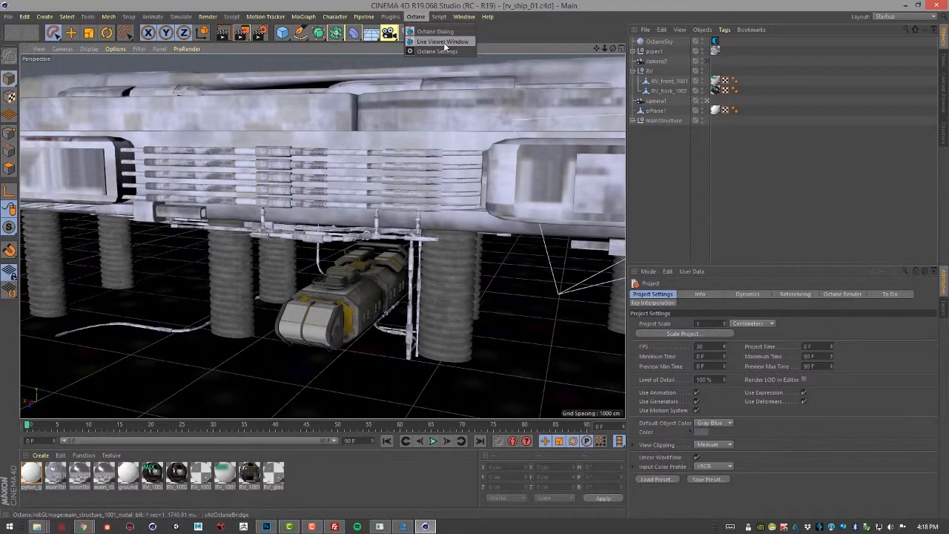
click(442, 42)
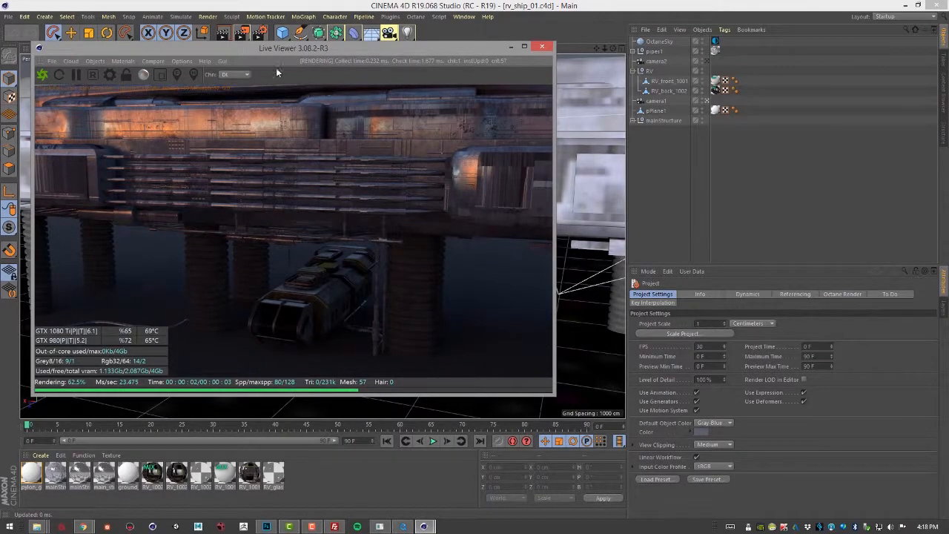
drag(293, 48, 700, 30)
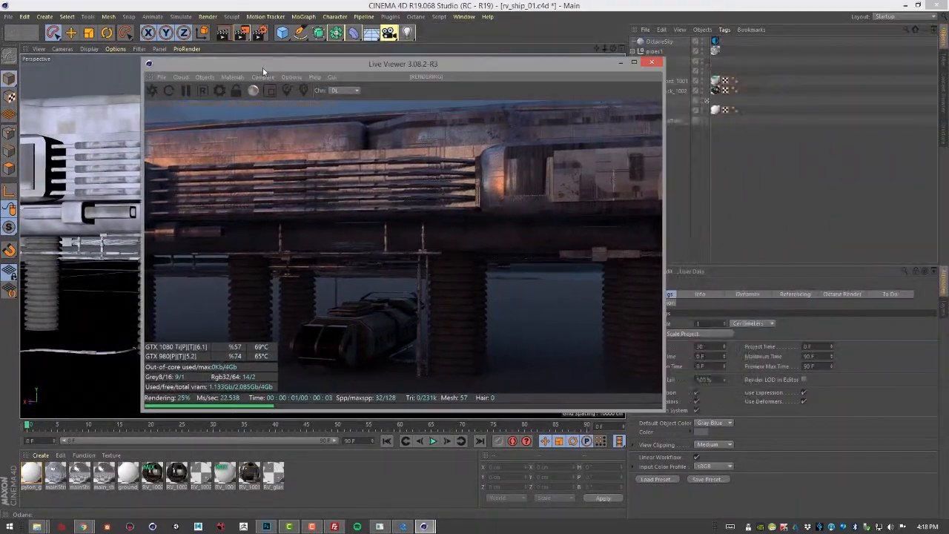
Add an Octane area light and move it up above the vehicle so it renders as a white rectangle.
click(205, 77)
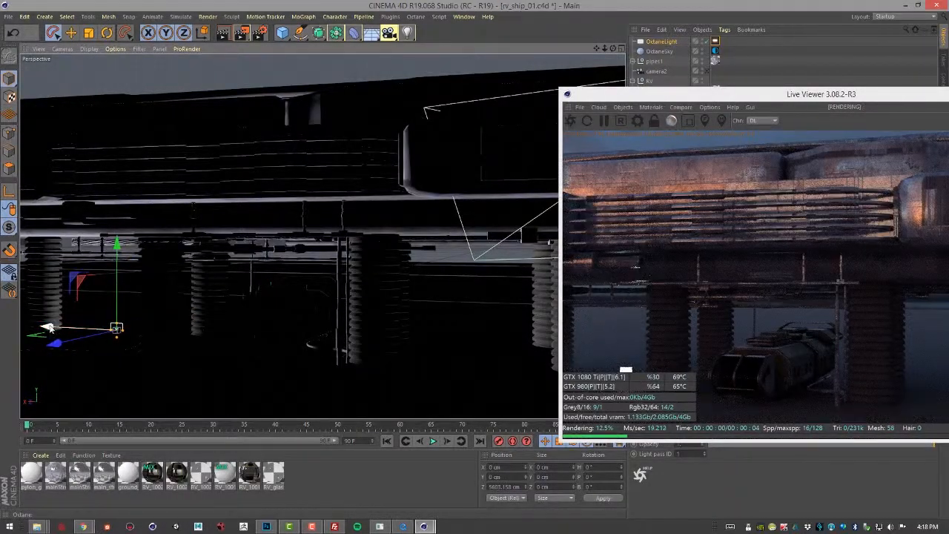
drag(117, 328, 259, 325)
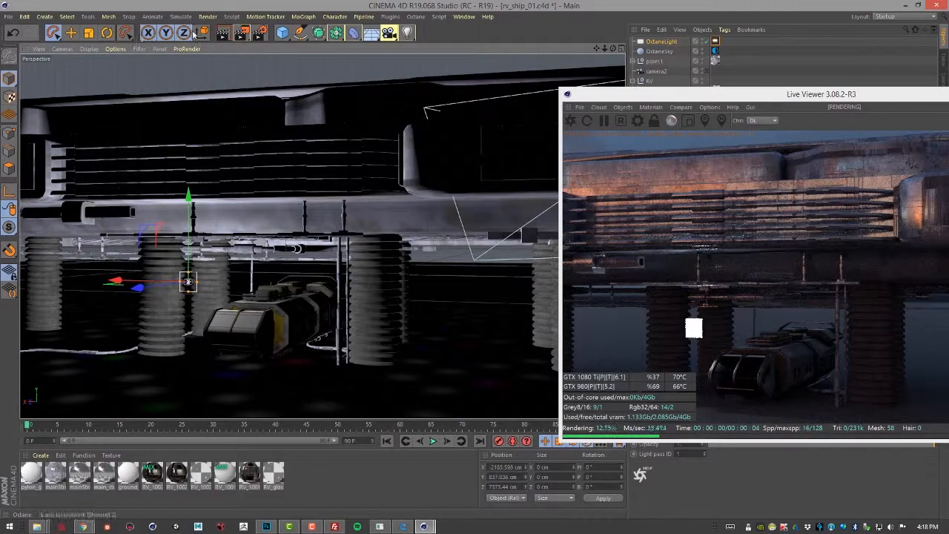
click(184, 32)
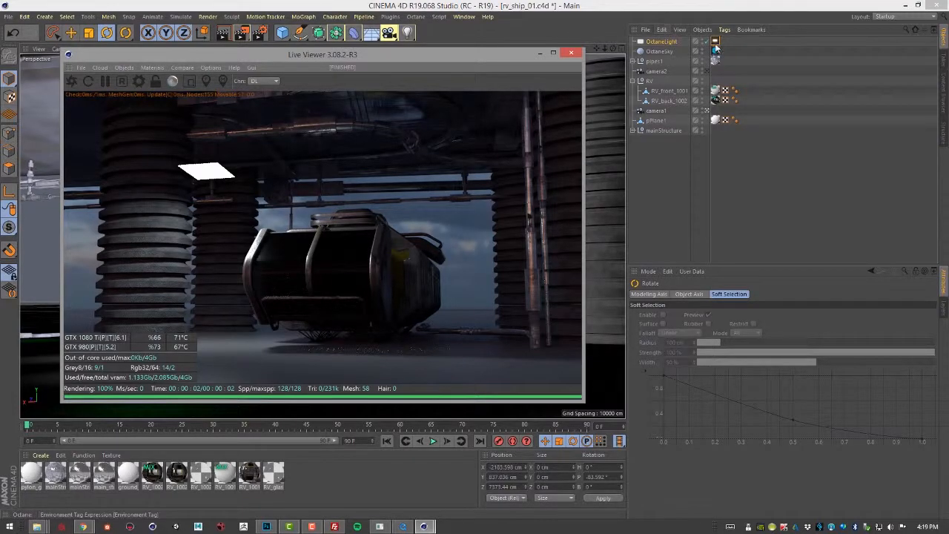
Set the light tag's texture to an Octane ImageTexture, load the gobo image and copy it into the project.
click(715, 41)
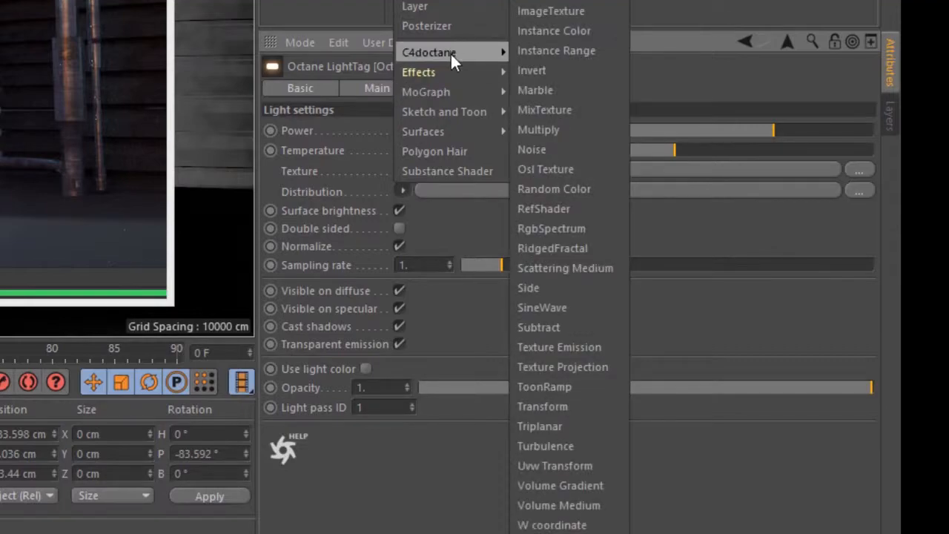
mouse_move(552, 10)
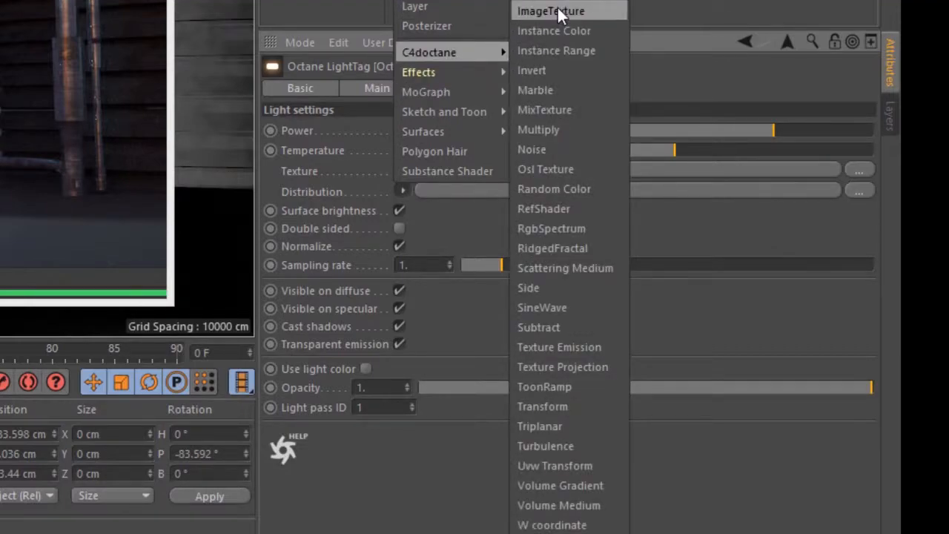
click(551, 10)
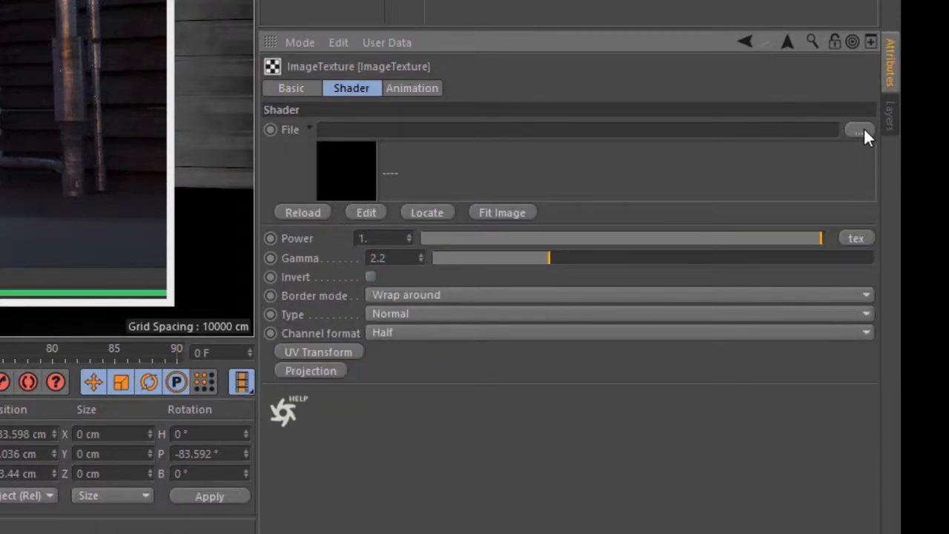
click(860, 130)
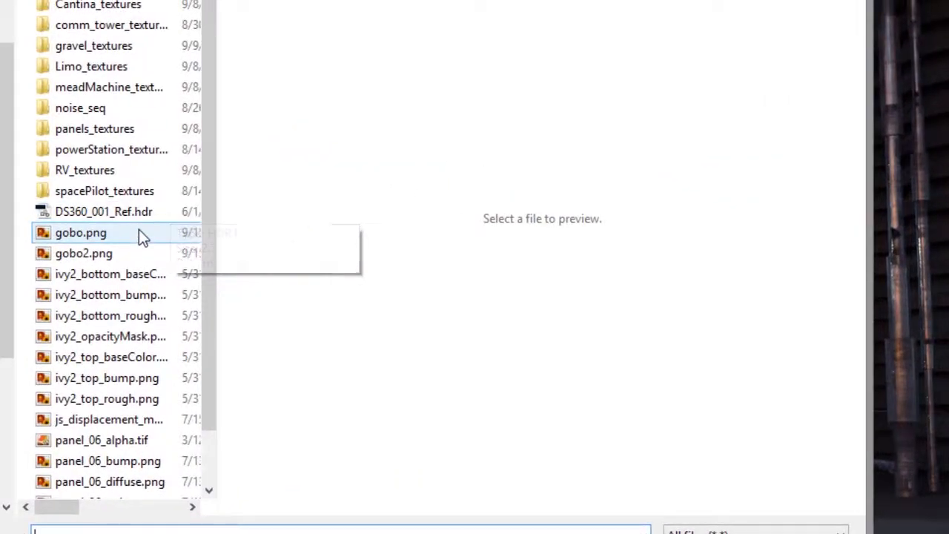
click(80, 231)
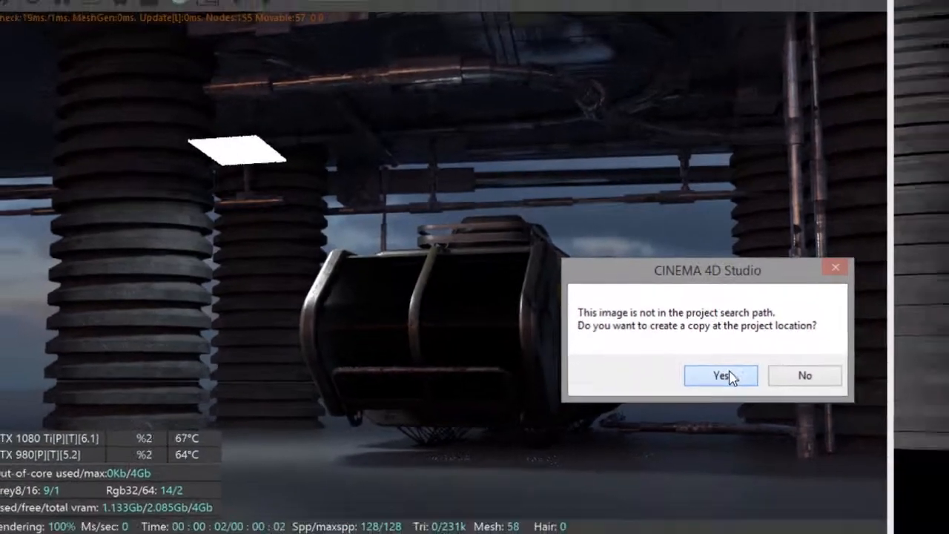
click(719, 375)
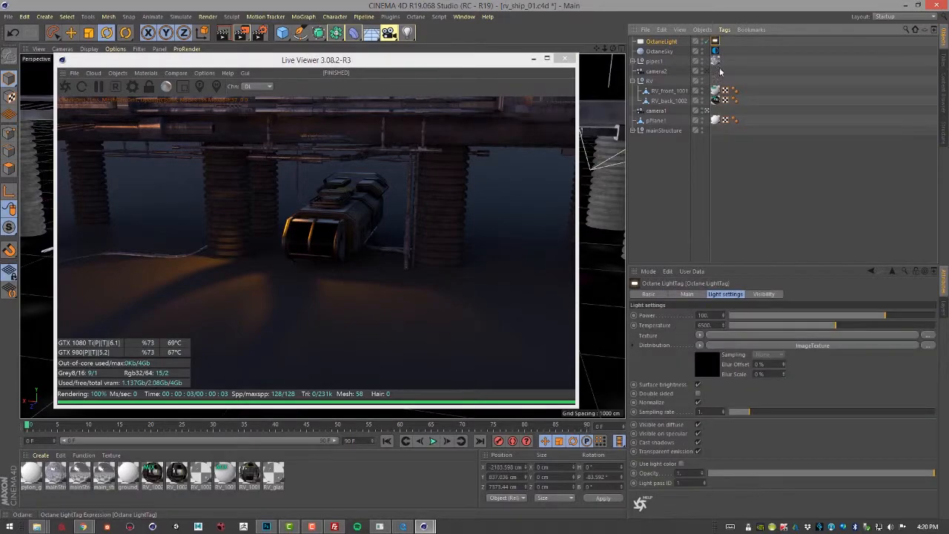
Adjust the ImageTexture settings so the light casts an orange gobo pattern striped across a pillar.
drag(724, 314, 897, 314)
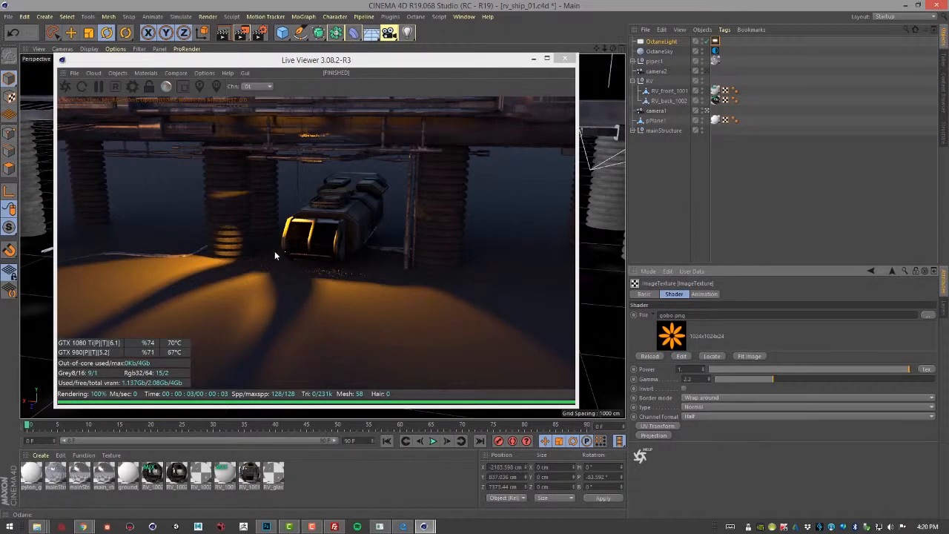
drag(316, 60, 708, 90)
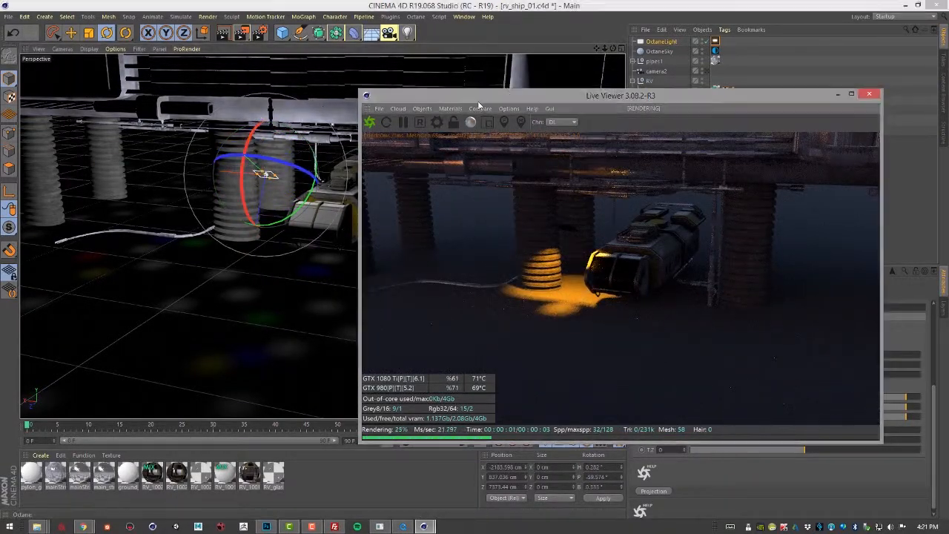
Rotate and move the area light so it throws a soft orange pool on the floor beside the vehicle.
drag(620, 95, 457, 95)
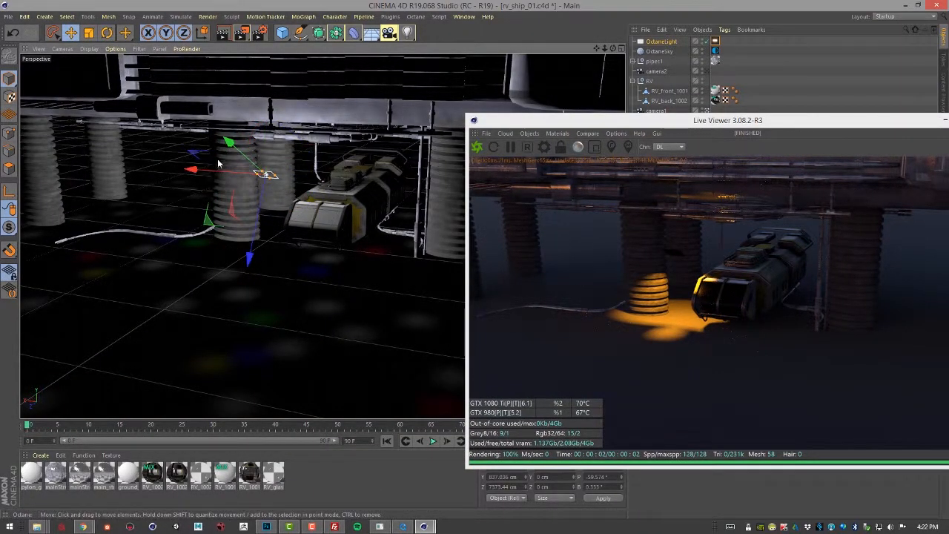
drag(193, 171, 264, 177)
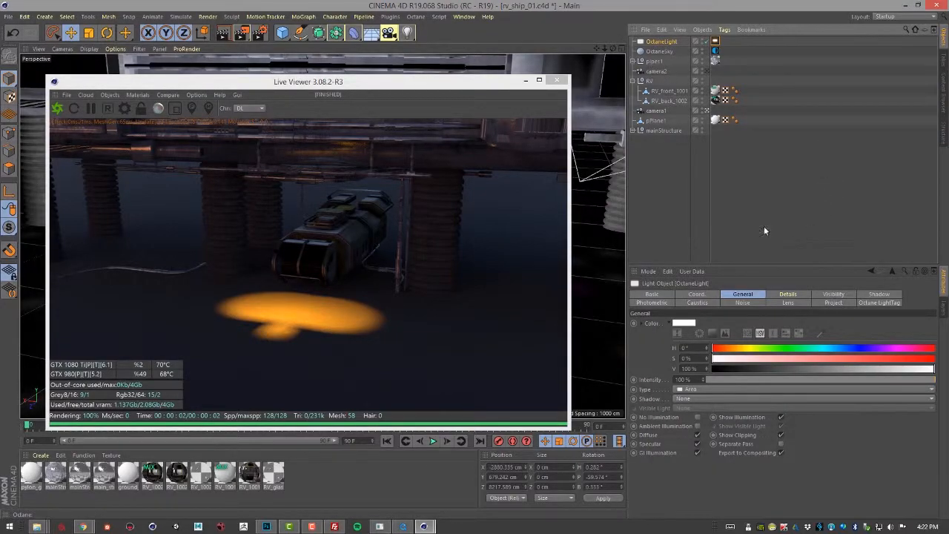
Select the Octane LightTag's settings and bring up the Octane shader list for its empty texture slot.
click(879, 303)
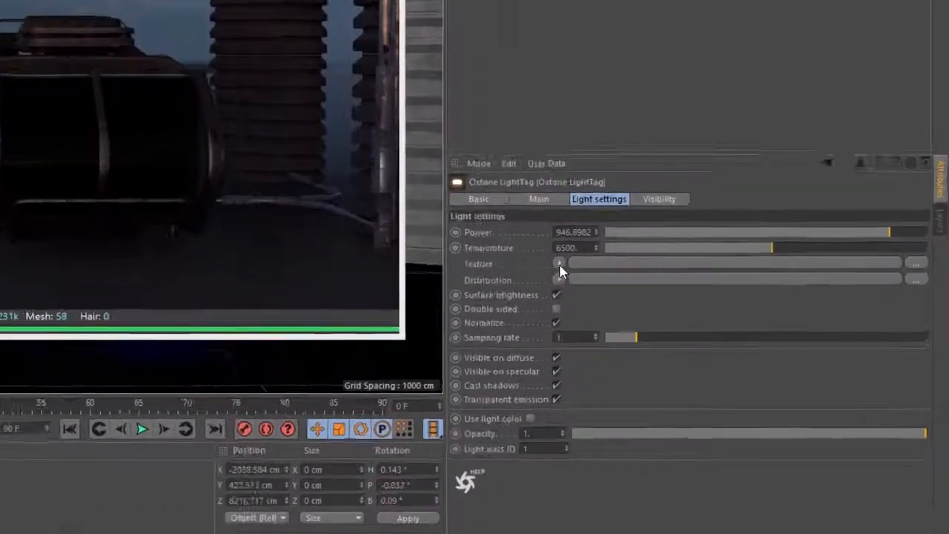
click(560, 263)
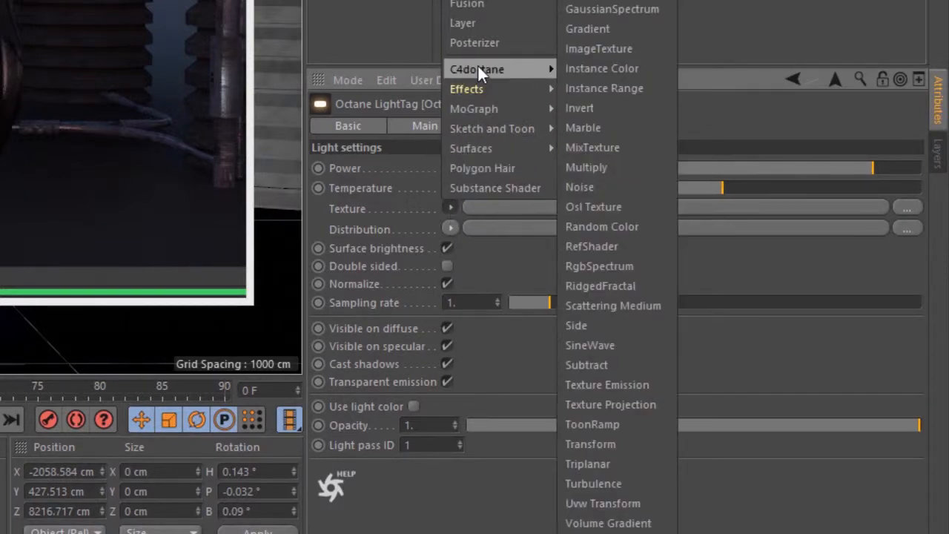
mouse_move(599, 47)
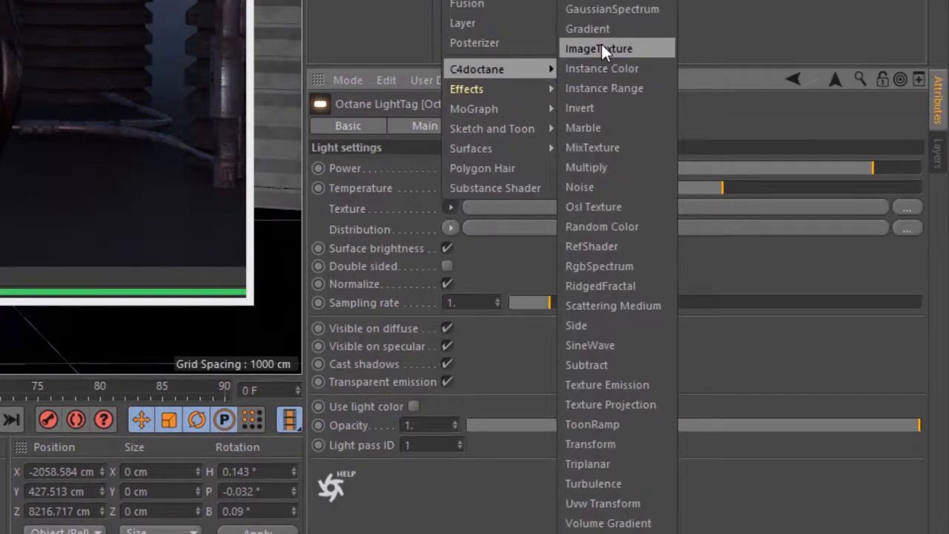
Make the light's texture an Octane ImageTexture loading pilot.png and answer the copy-to-project prompt.
click(599, 47)
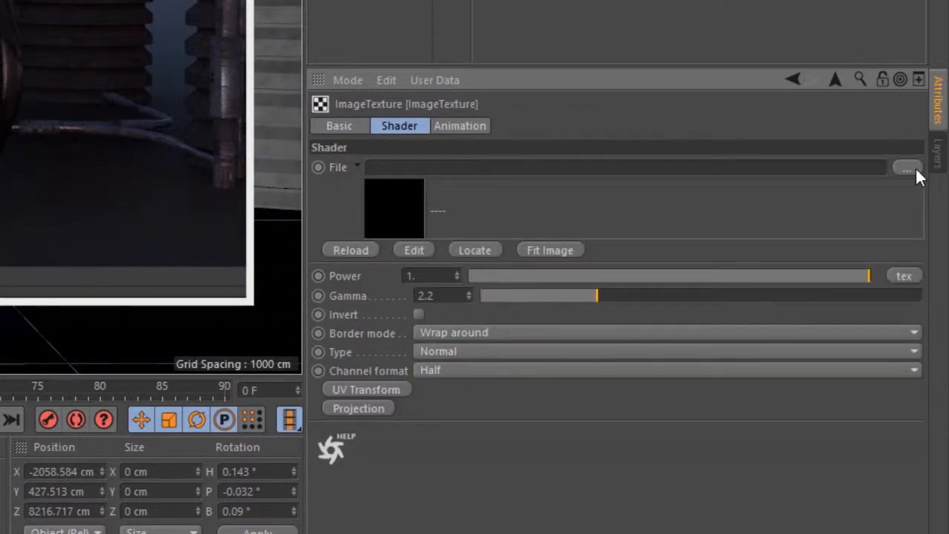
click(906, 166)
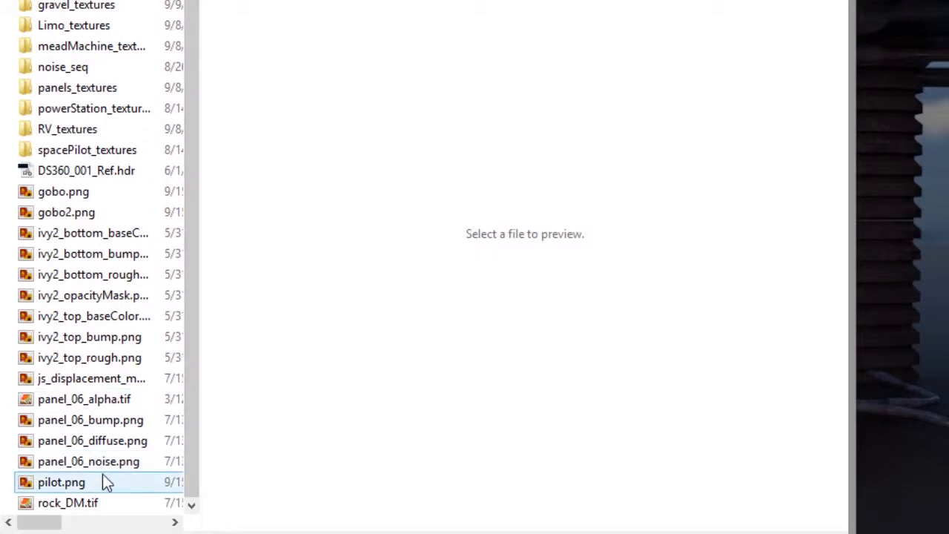
double_click(62, 482)
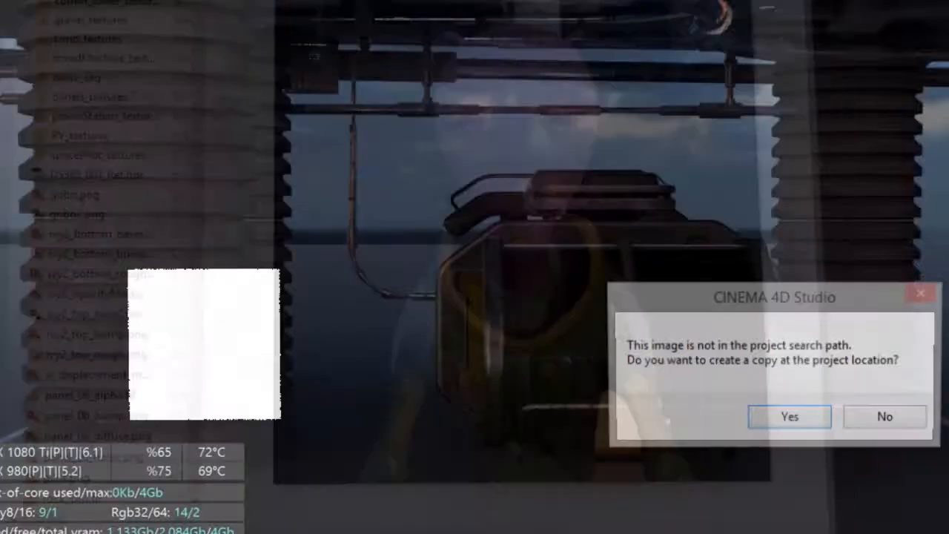
click(789, 415)
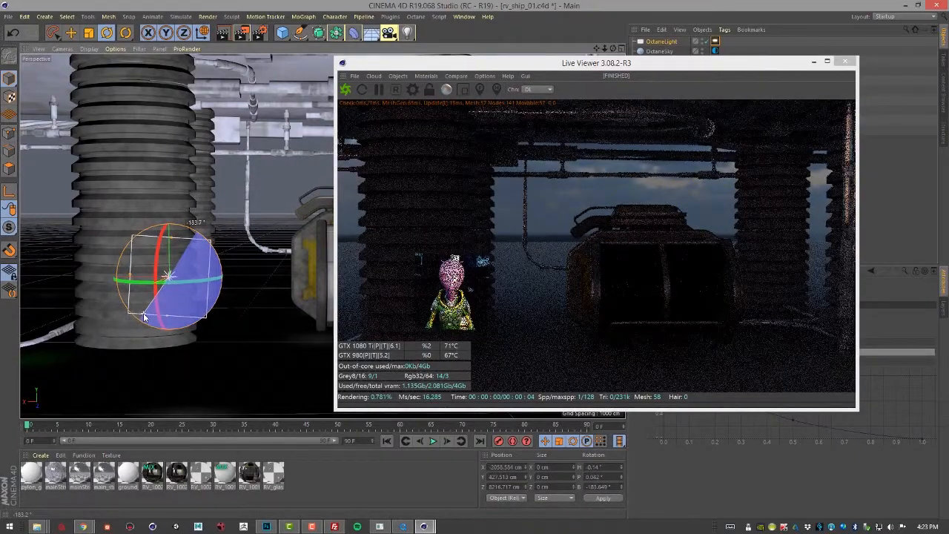
Re-aim the area light so the projected pilot stands on the floor between pillar and vehicle.
drag(171, 279, 74, 315)
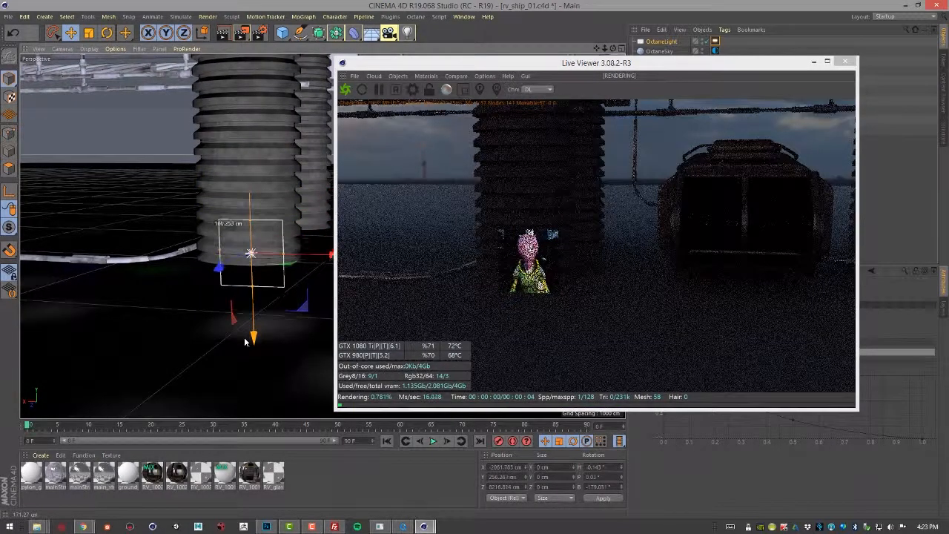
Choose a Live Viewer render channel so the projected pilot figures show larger and clearer.
click(537, 89)
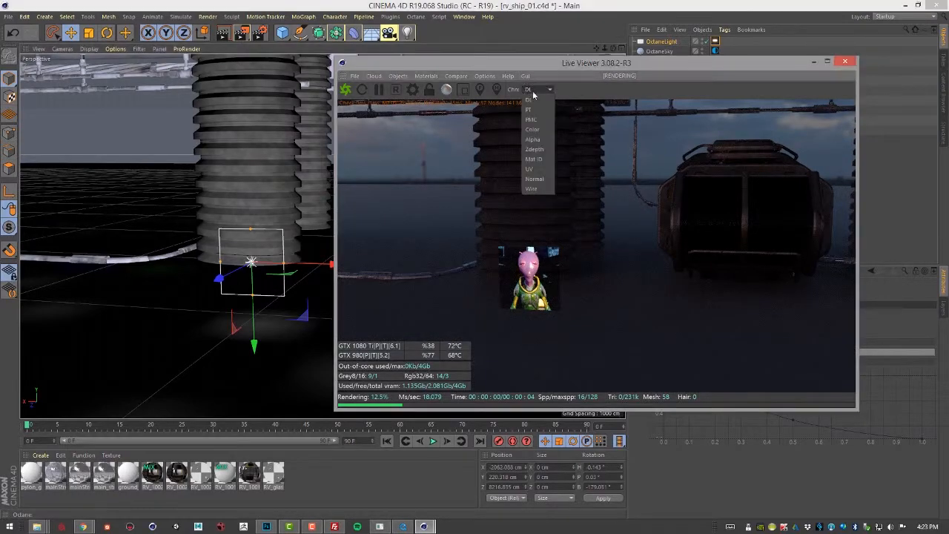
click(528, 110)
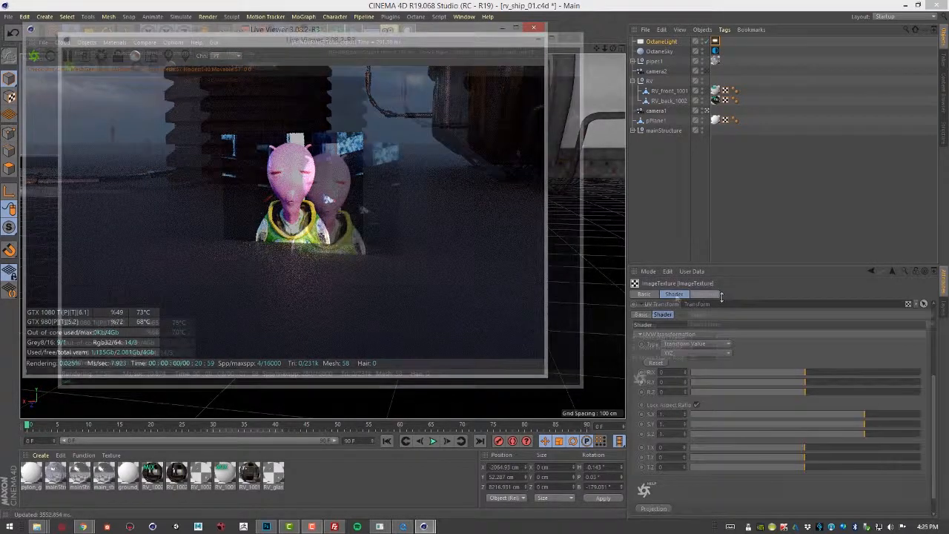
View the ImageTexture's Animation settings, then return to Shader and browse for a replacement image.
click(702, 294)
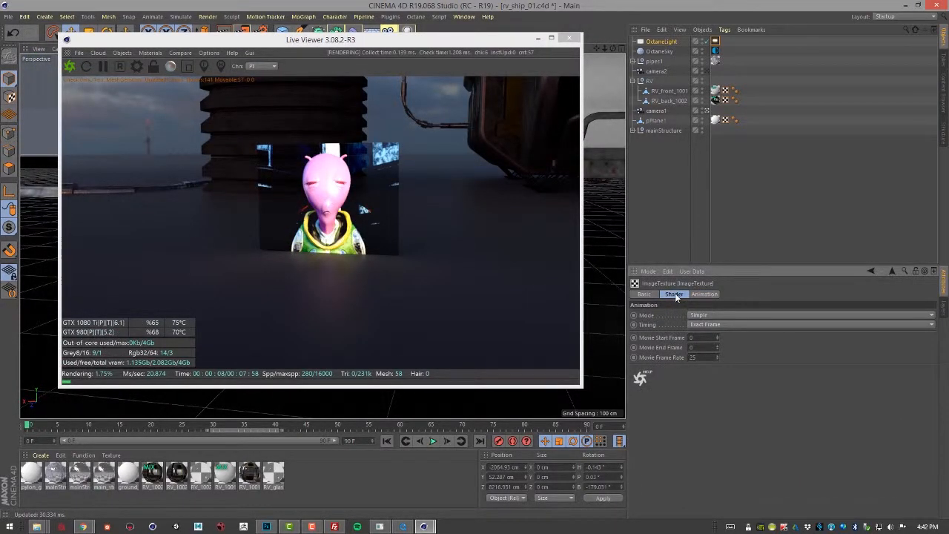
click(673, 294)
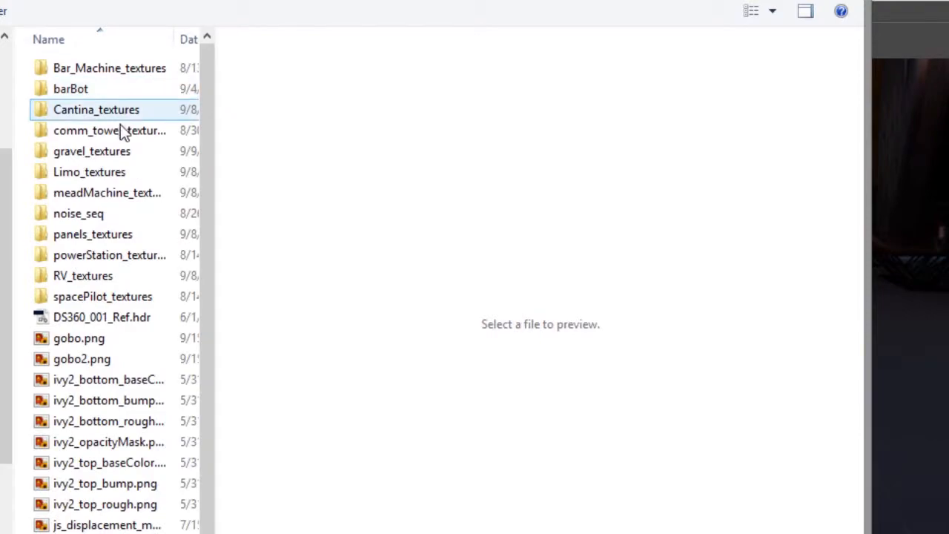
Load noise.00000.png from the noise_seq folder as the light's image, declining the copy prompt.
click(79, 214)
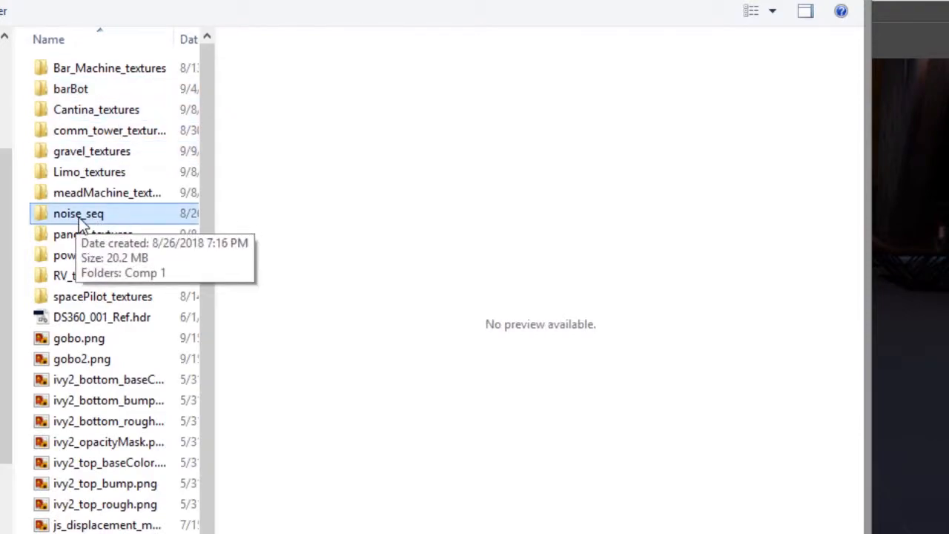
double_click(79, 213)
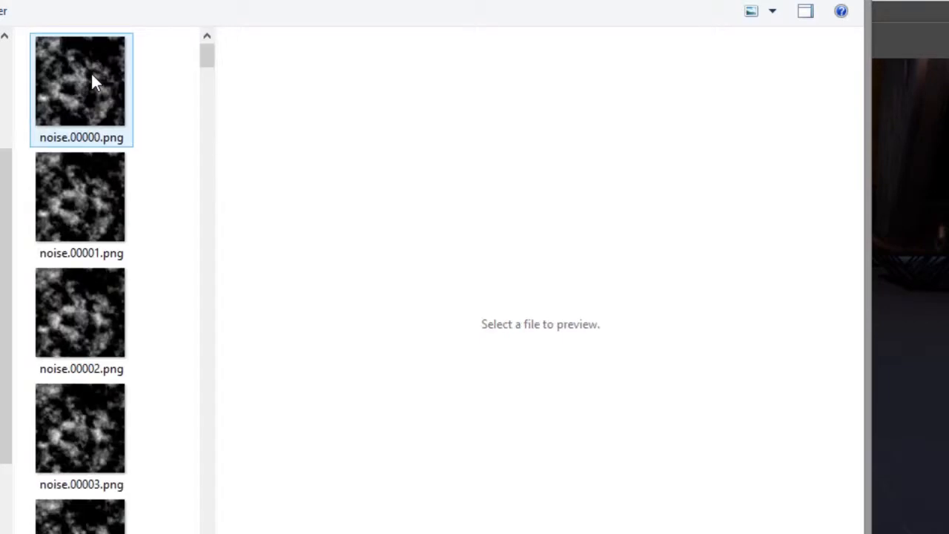
click(80, 196)
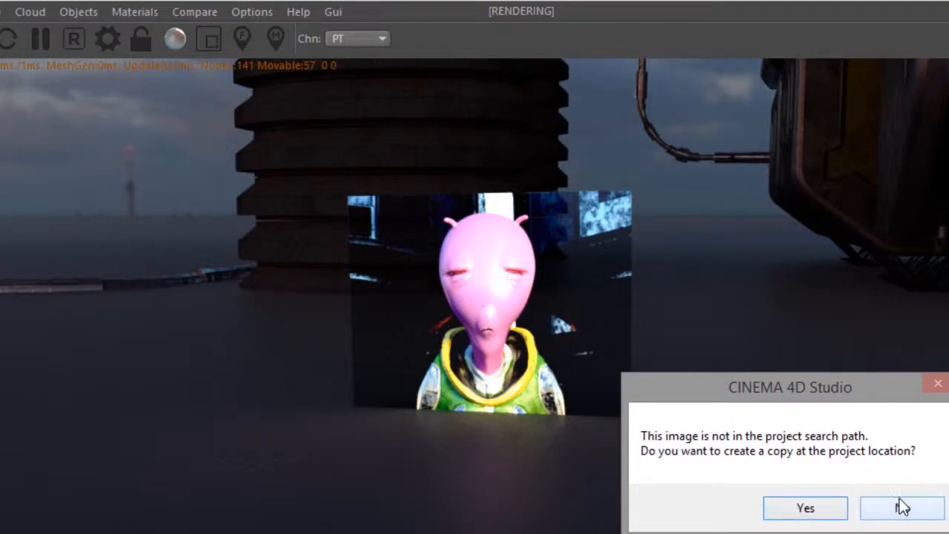
click(897, 507)
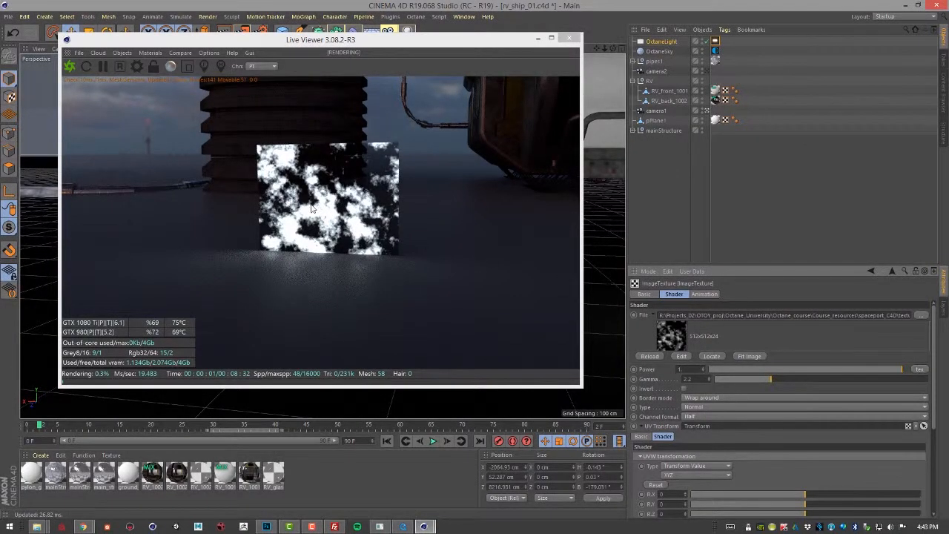
Set the image texture's animation Movie End Frame to 120 in the Animation settings.
click(703, 293)
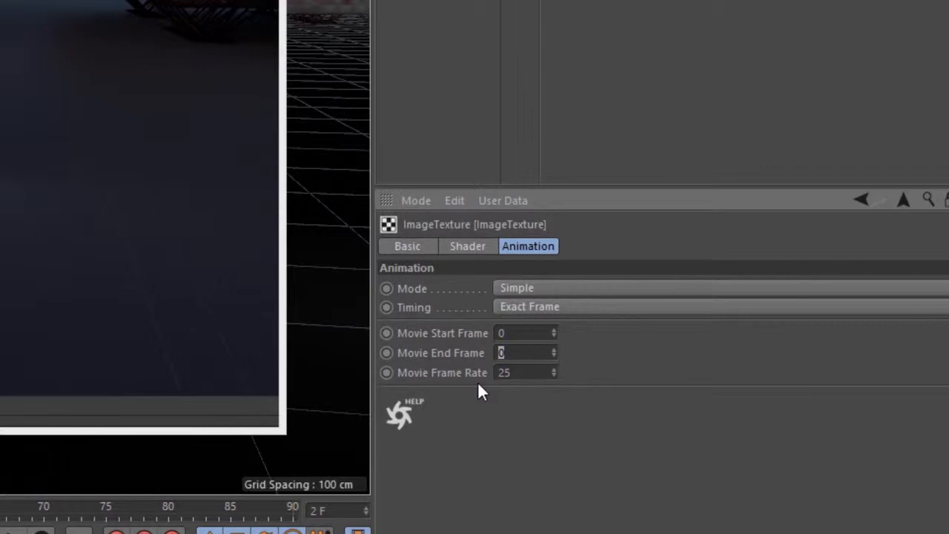
click(527, 332)
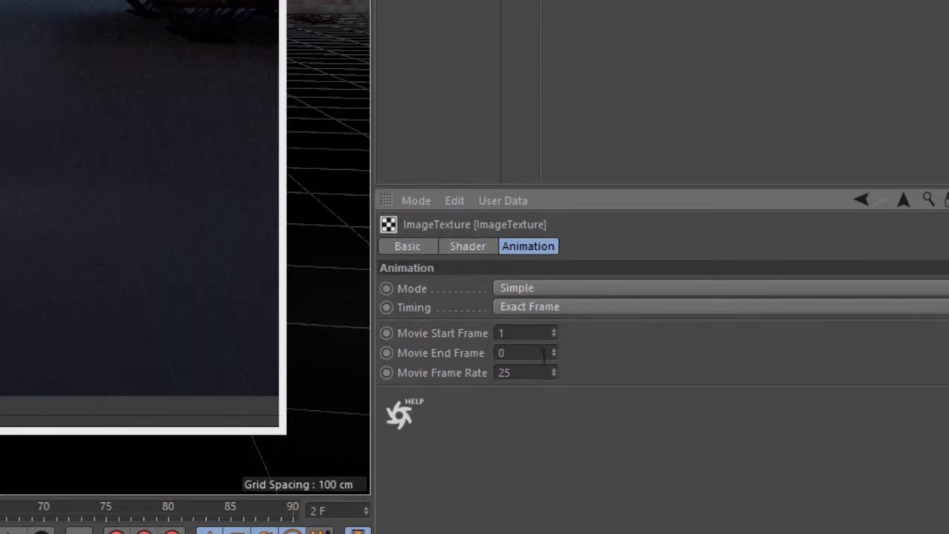
text(120)
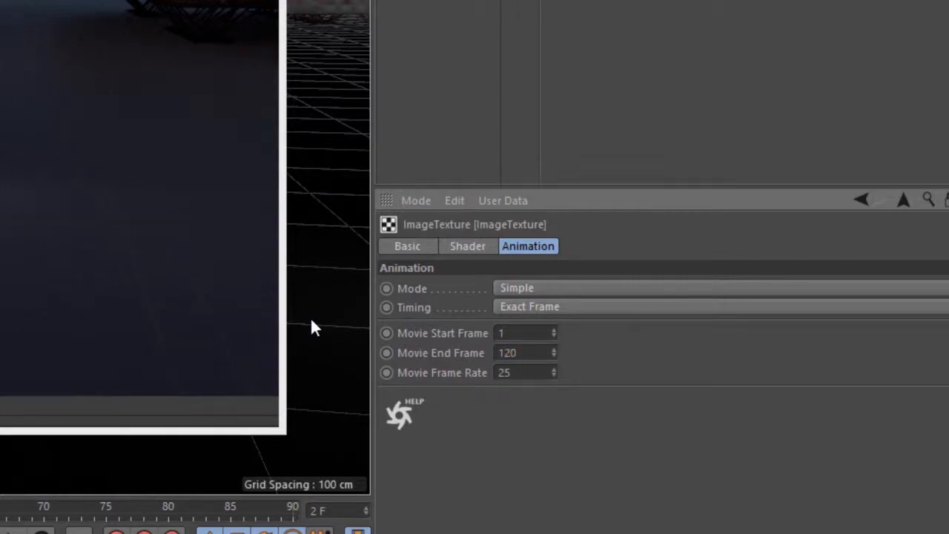